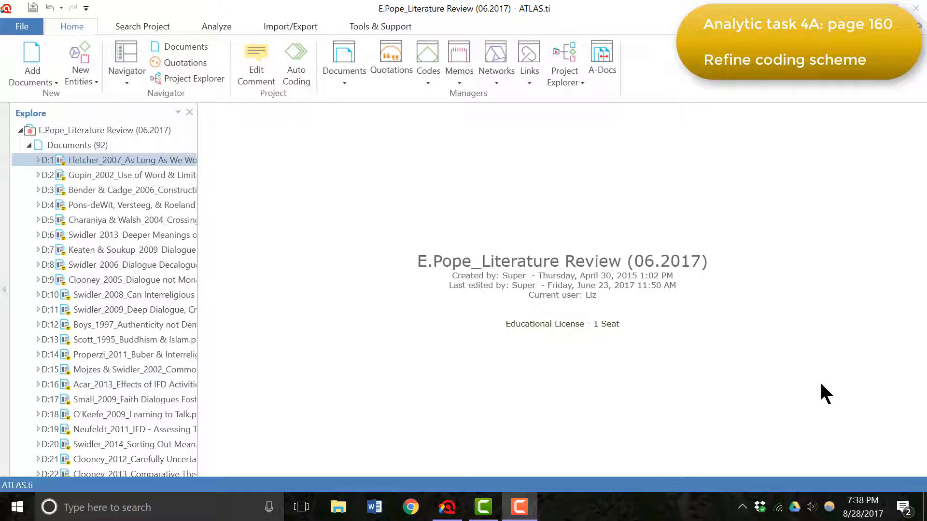
mouse_move(663, 327)
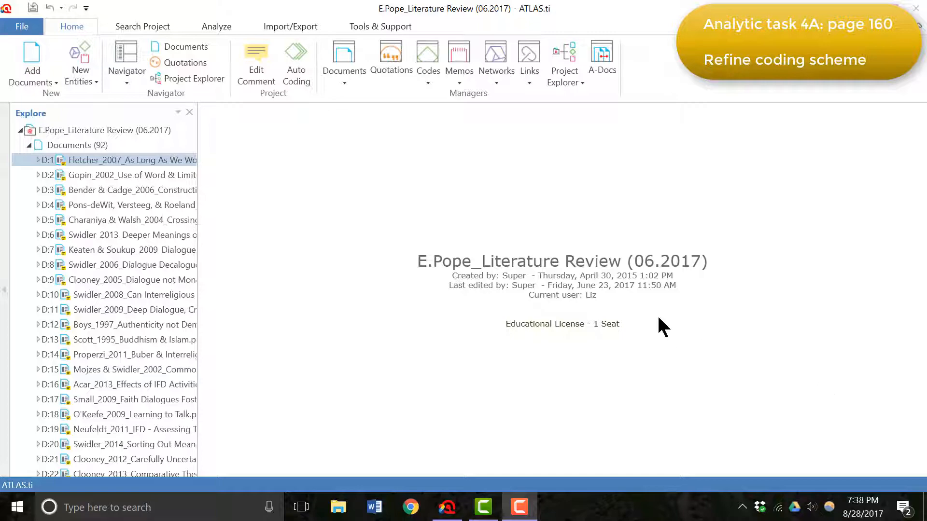
- Show the Codes dropdown options in the Home tab's Managers group
left_click(427, 82)
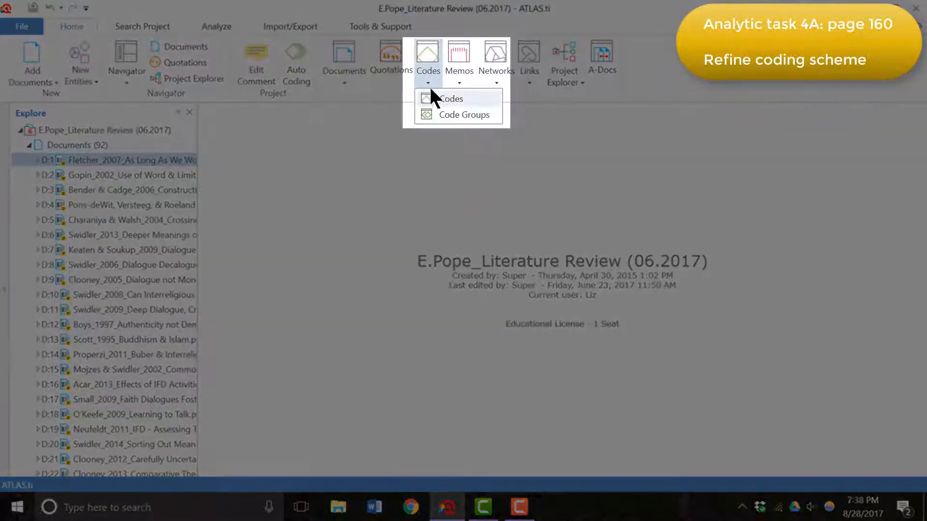
- Open the Code Manager and step through ALT: Ambiguity quotations 37:64 and 49:6
left_click(452, 98)
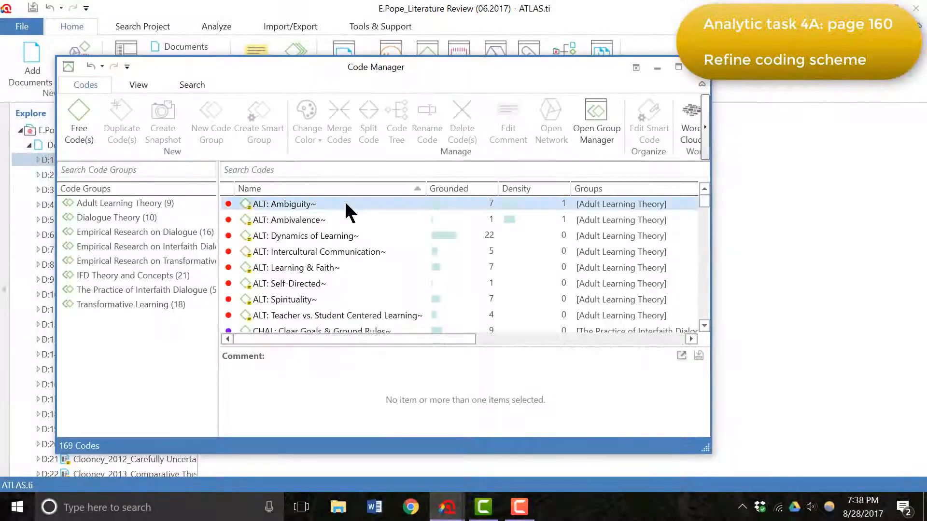
double_click(284, 204)
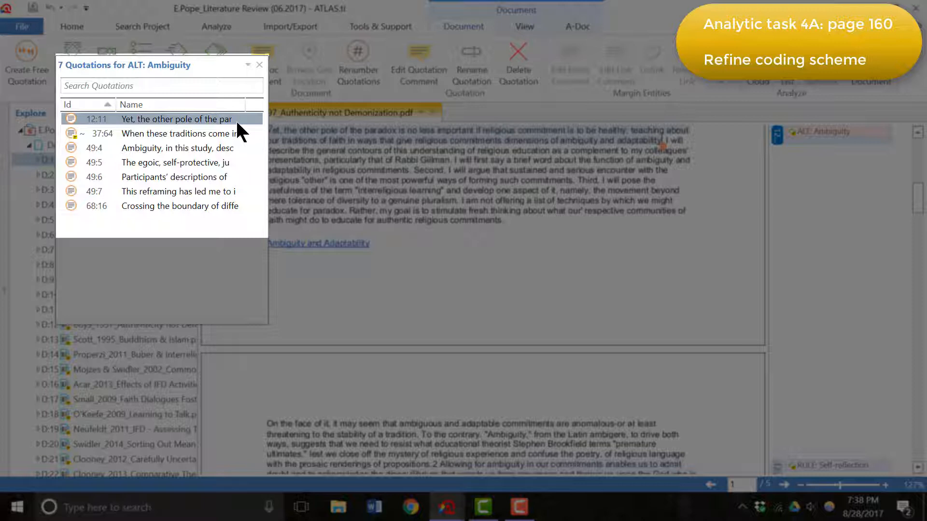
left_click(177, 134)
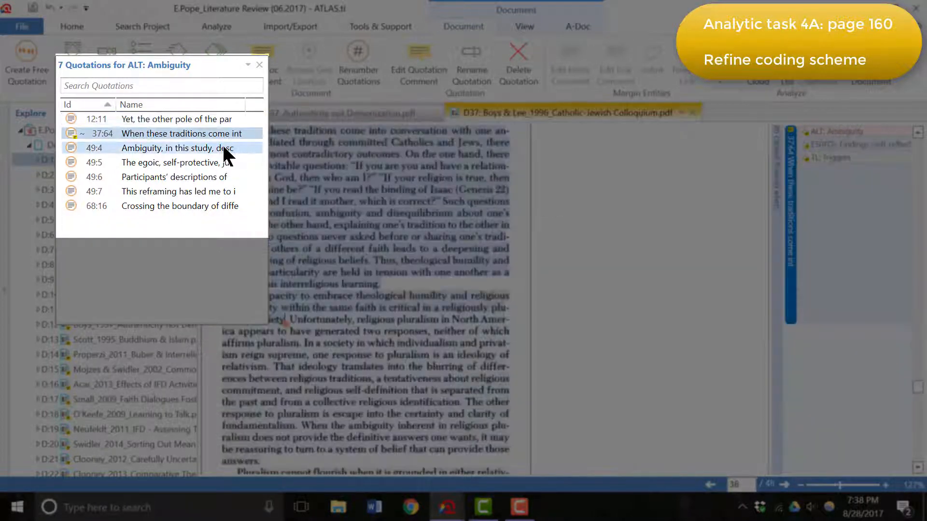
left_click(179, 163)
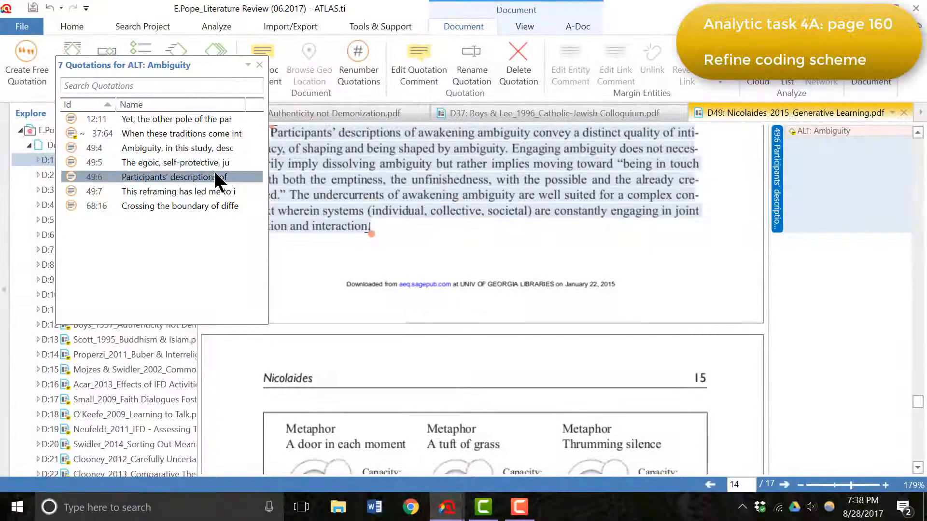
left_click(71, 27)
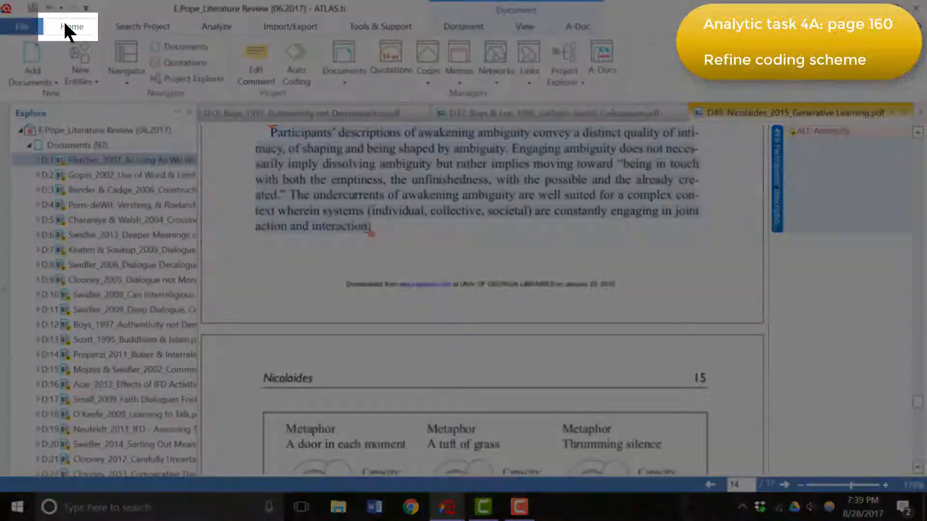
- Reopen the Code Manager and widen the pane to read ALT: Ambiguity's ambiguity-versus-ambivalence comment
left_click(427, 63)
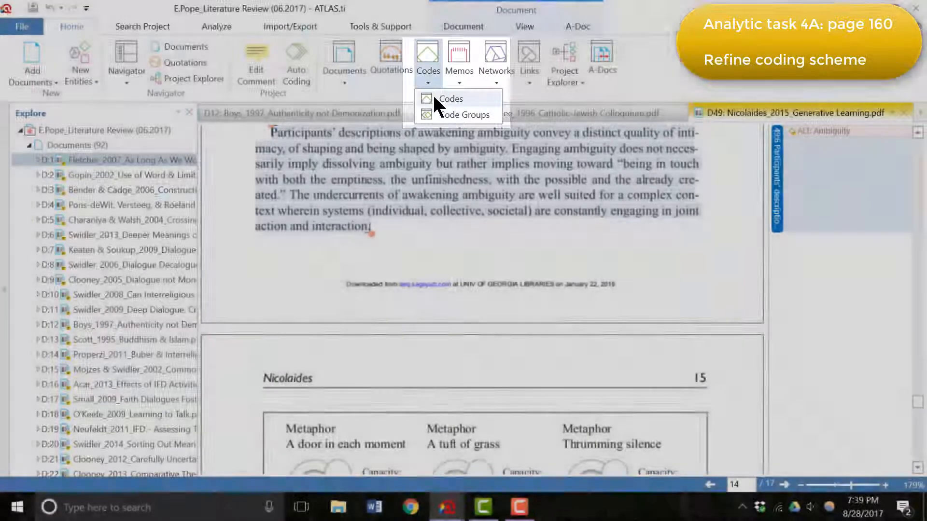
left_click(450, 98)
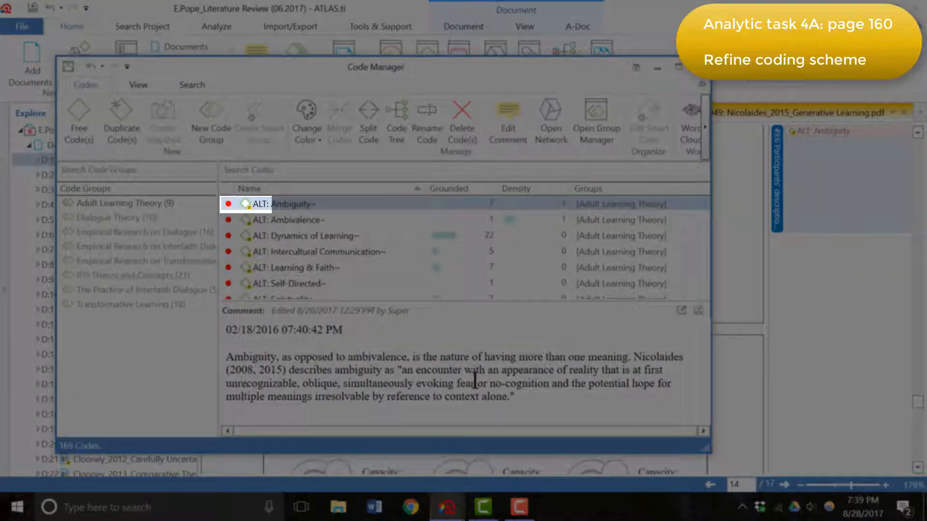
left_click_drag(226, 358, 632, 357)
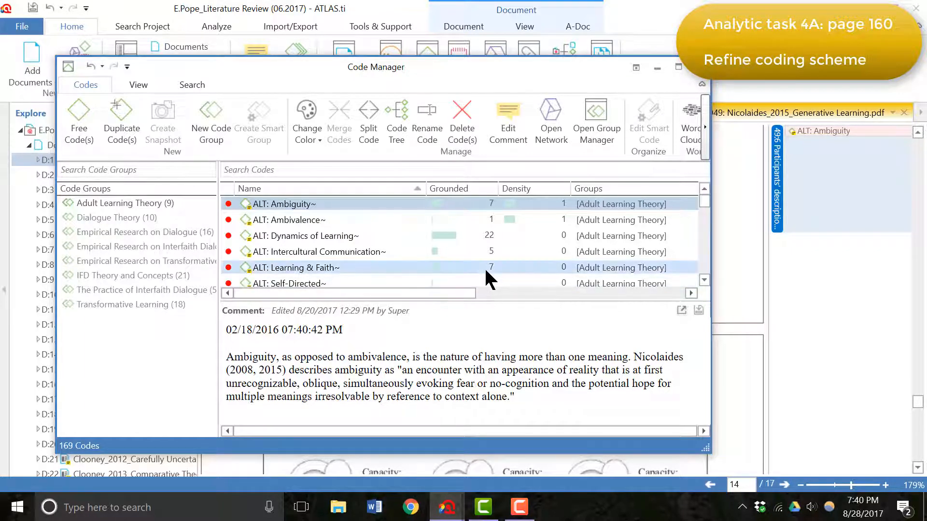
- Scroll the code list down to the PUR codes, then close the Code Manager
scroll("down", 3)
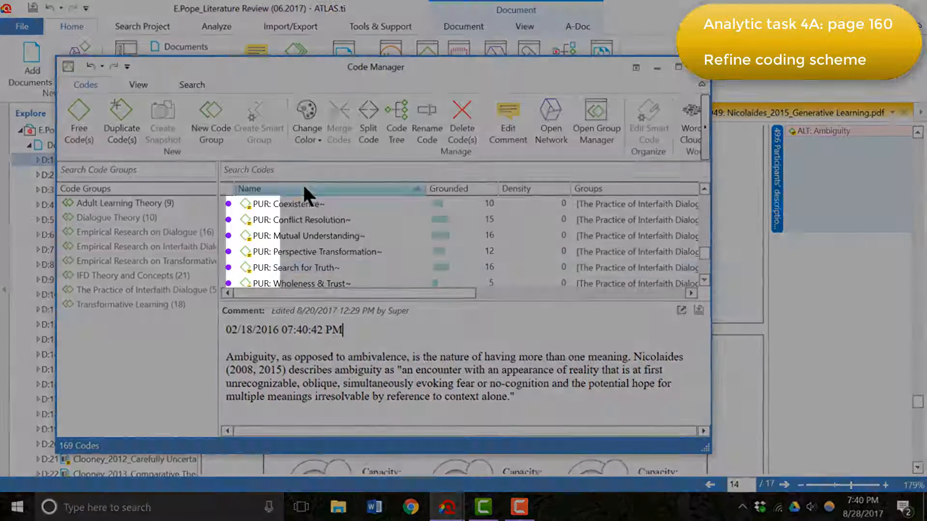
left_click(284, 204)
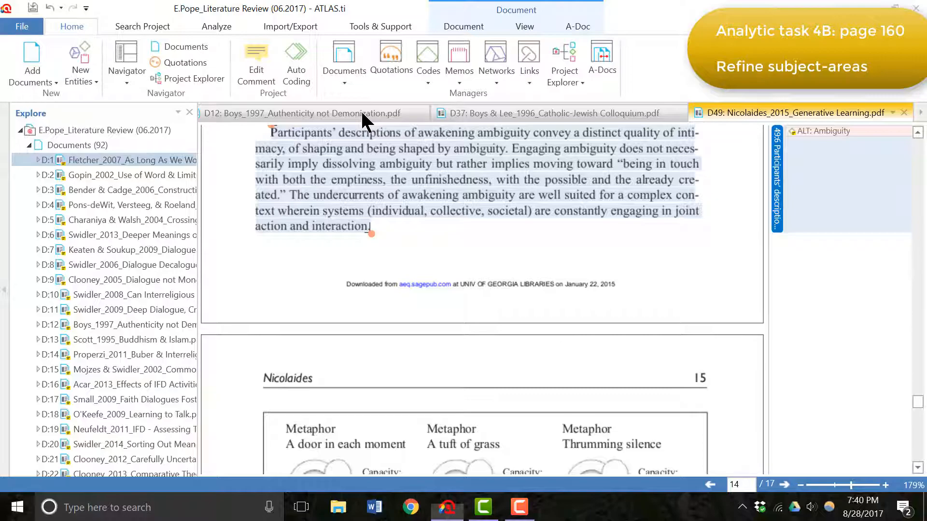
- Open the Document Manager, filter to Interfaith Dialogue & Interactions, and begin renaming that group
left_click(343, 59)
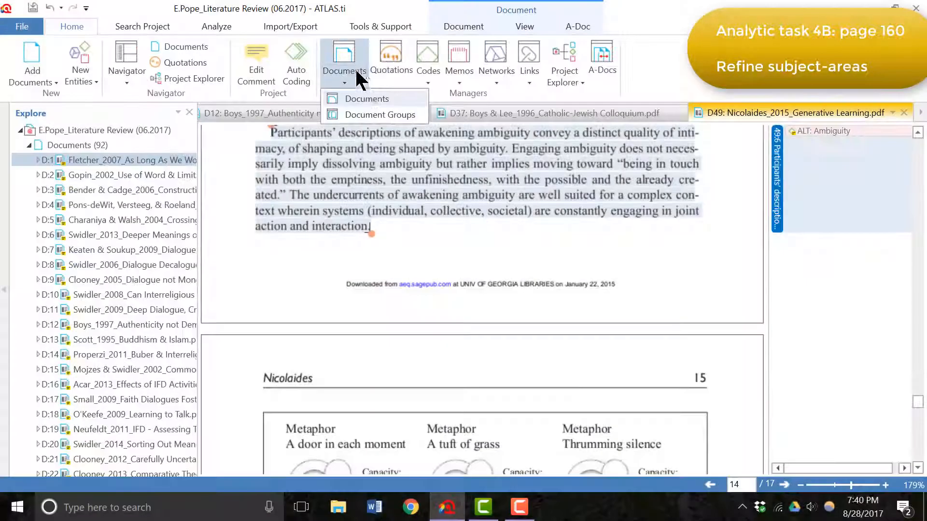
left_click(366, 98)
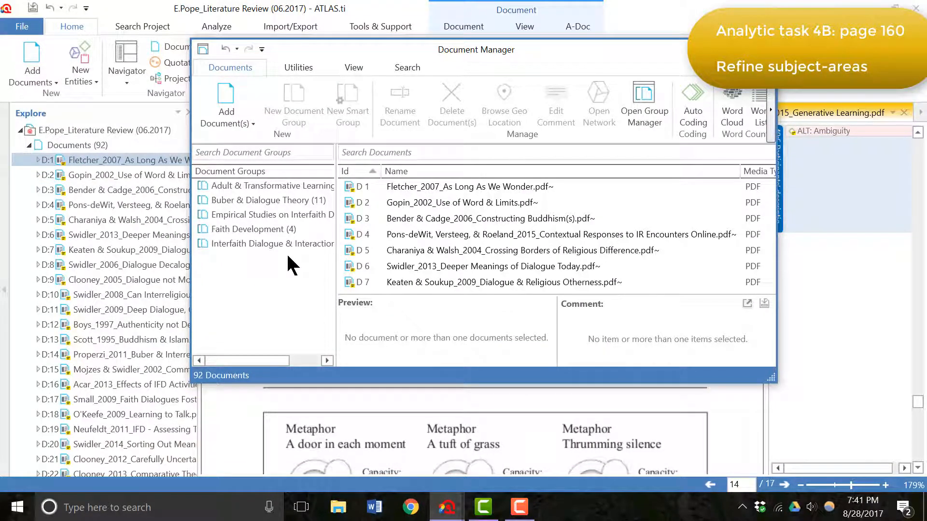
left_click(272, 243)
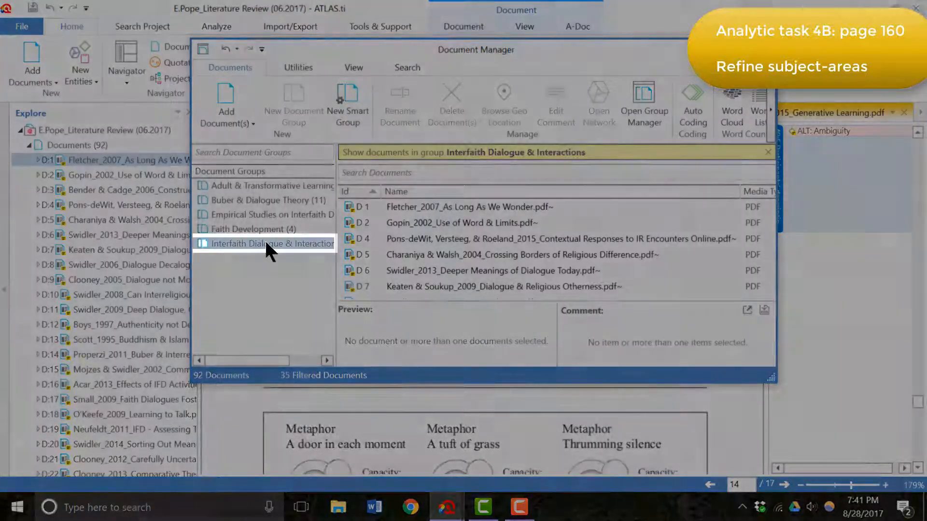
right_click(272, 243)
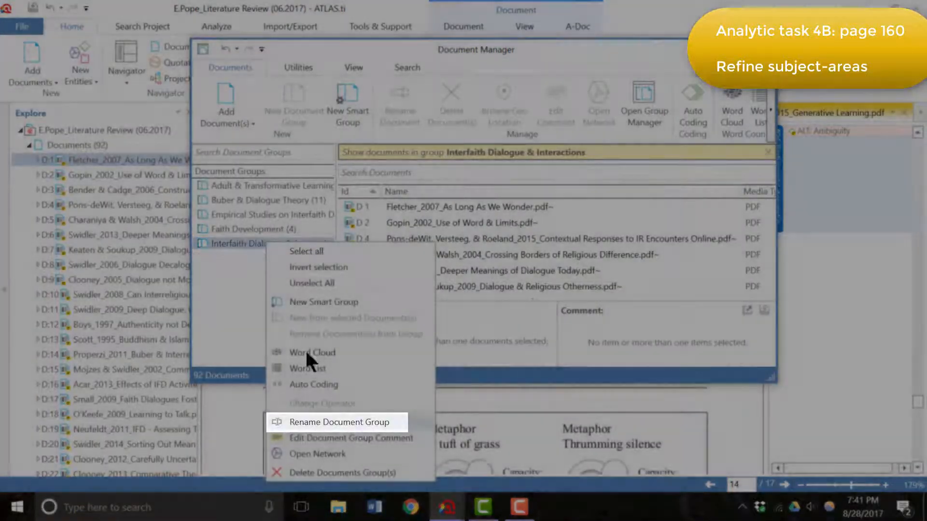
left_click(490, 266)
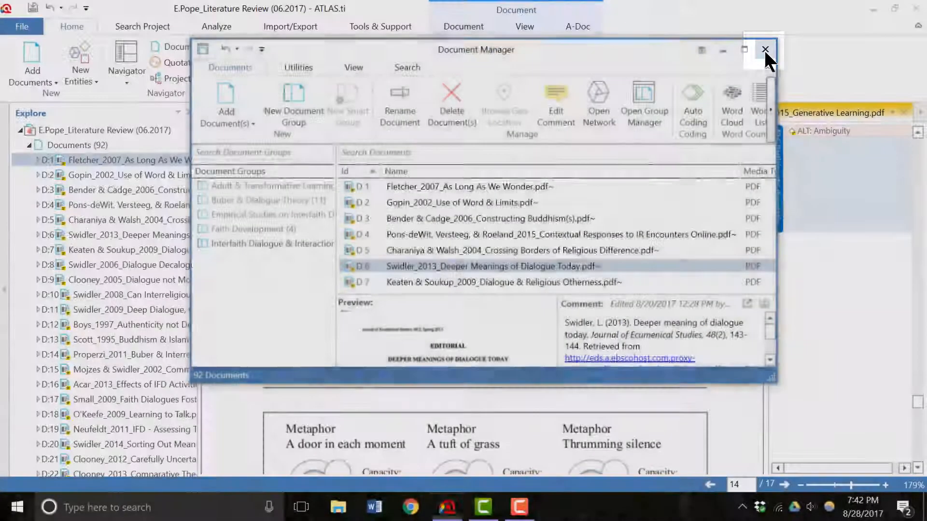
- Close the Document Manager to return to the Nicolaides document
left_click(765, 49)
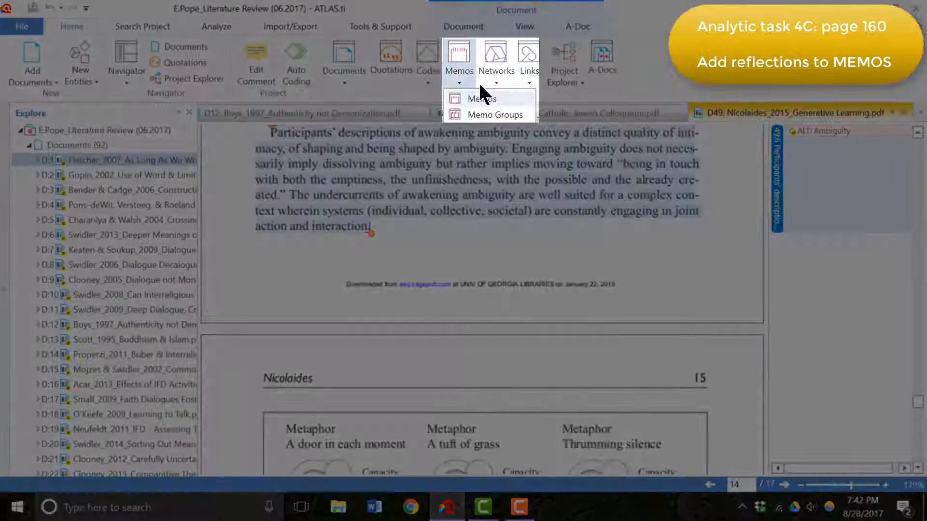
- Open the Memo Manager and display the TL and Communicative Learning memo
left_click(482, 98)
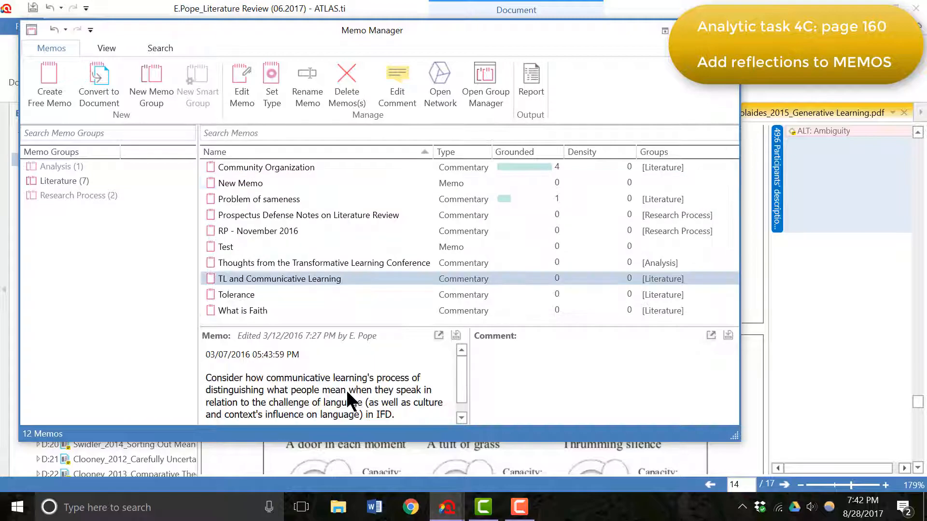
double_click(278, 279)
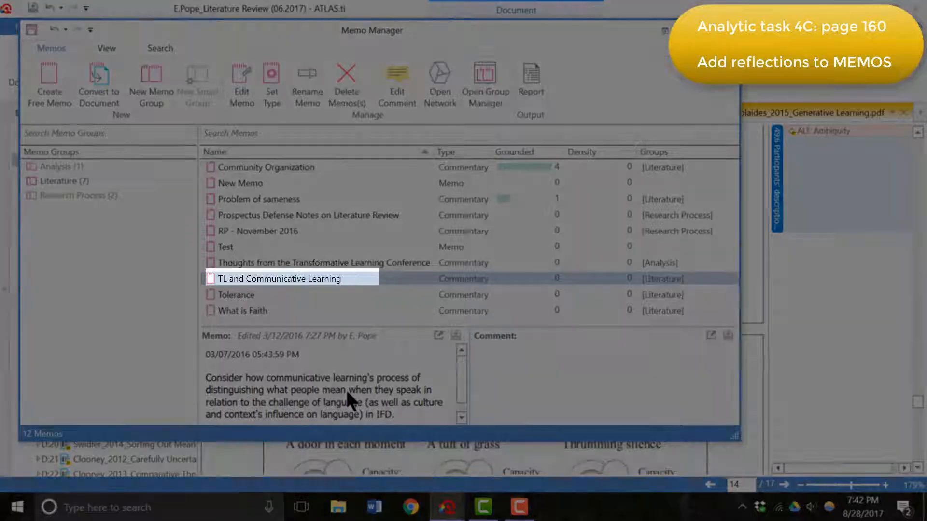